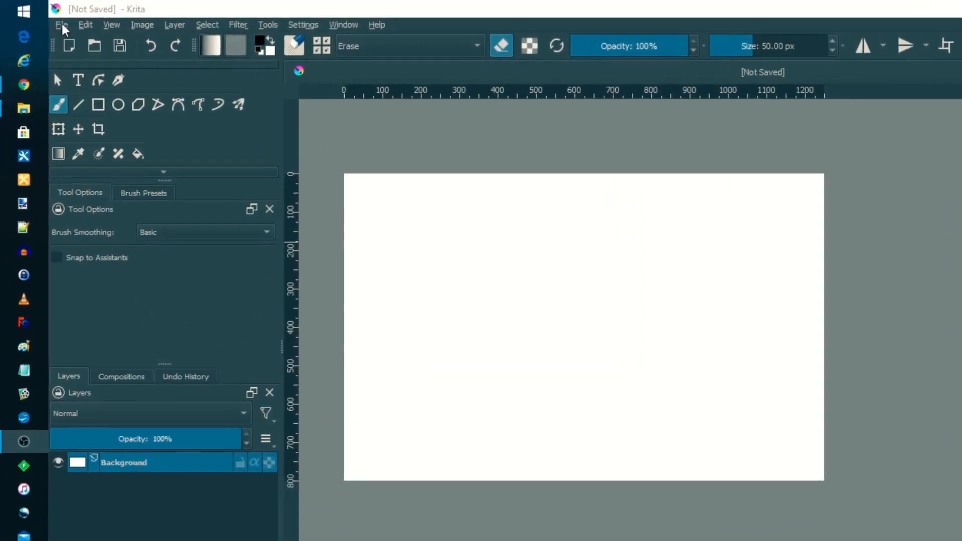
# - Start importing a video as animation frames from the File menu
pyautogui.click(61, 24)
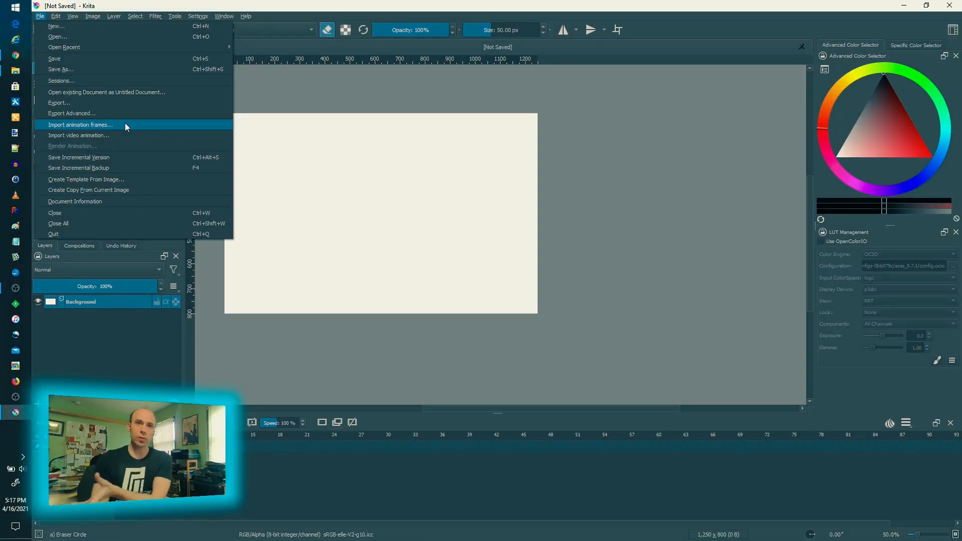
pyautogui.click(81, 124)
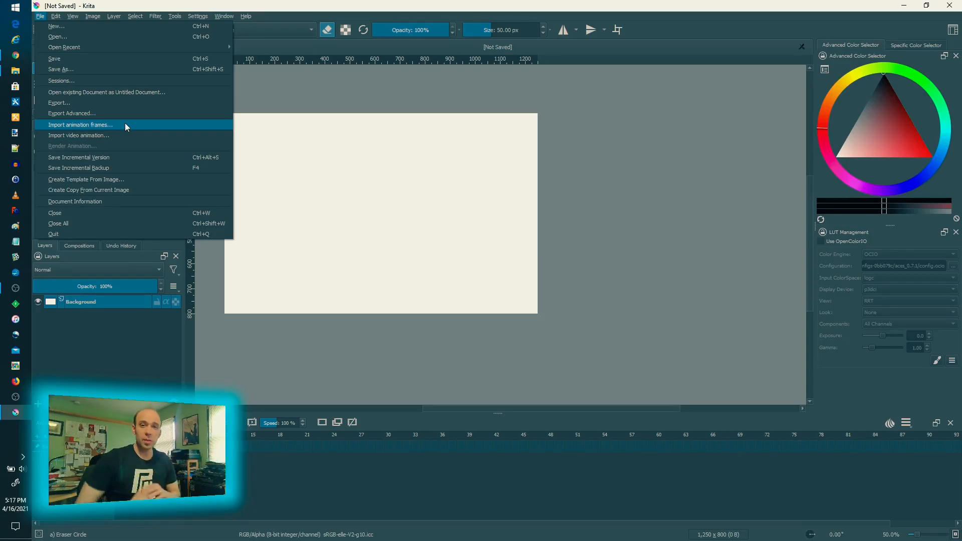
pyautogui.moveTo(542, 456)
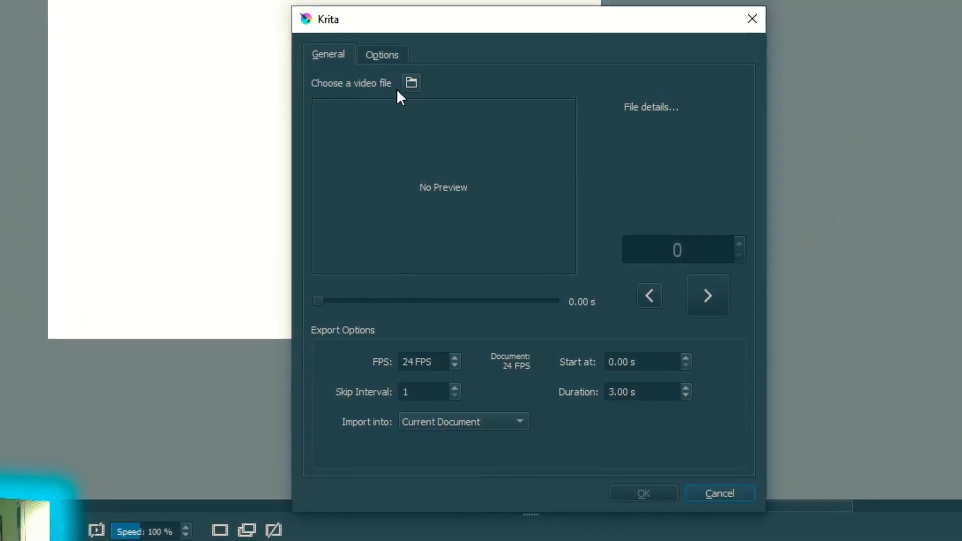
# - Load LightSaber_Test3.mp4 from the Videos folder into the import dialog (74 frames, 60 FPS)
pyautogui.click(410, 82)
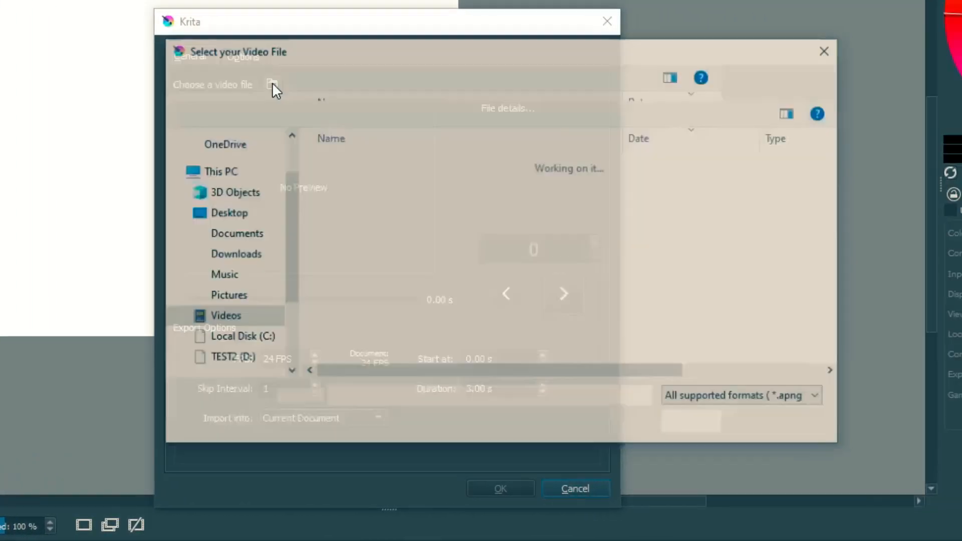
pyautogui.click(271, 84)
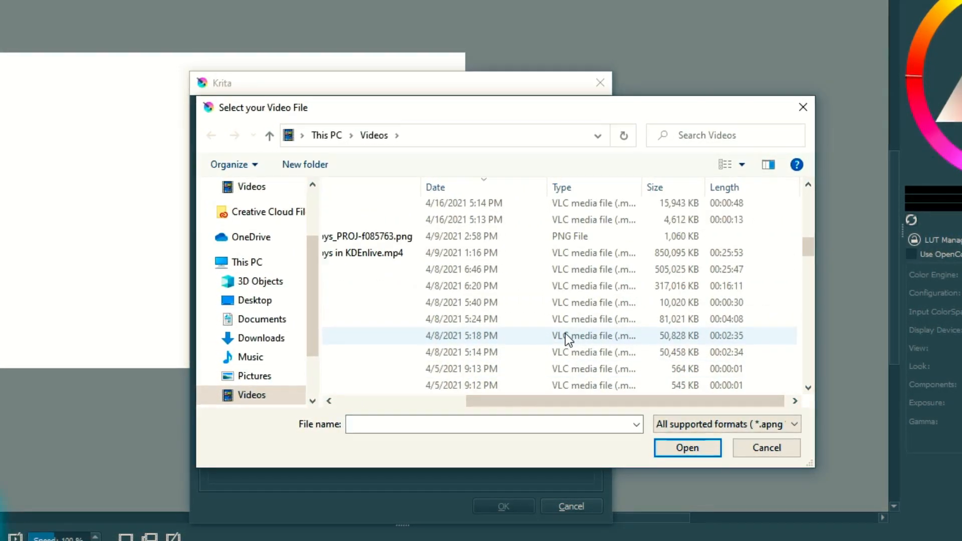
pyautogui.click(463, 369)
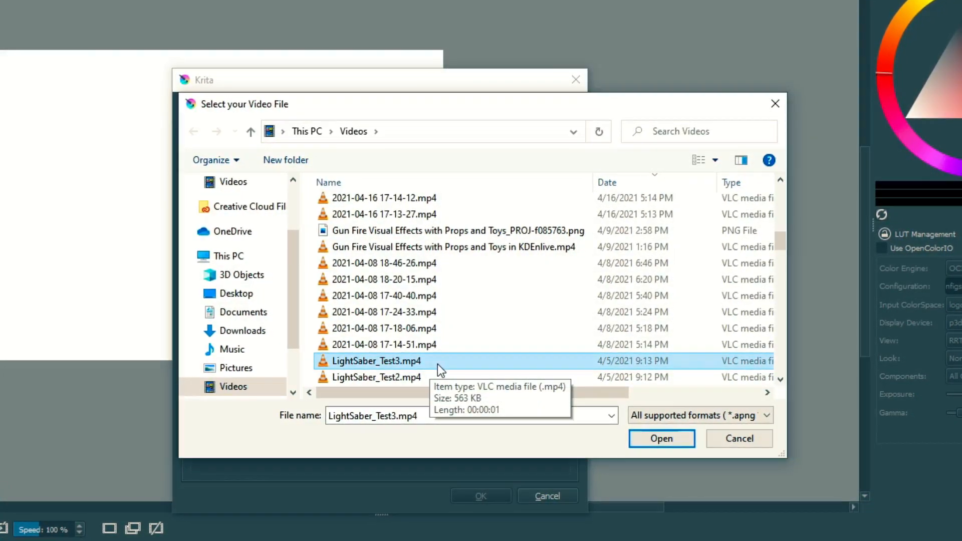
pyautogui.click(661, 438)
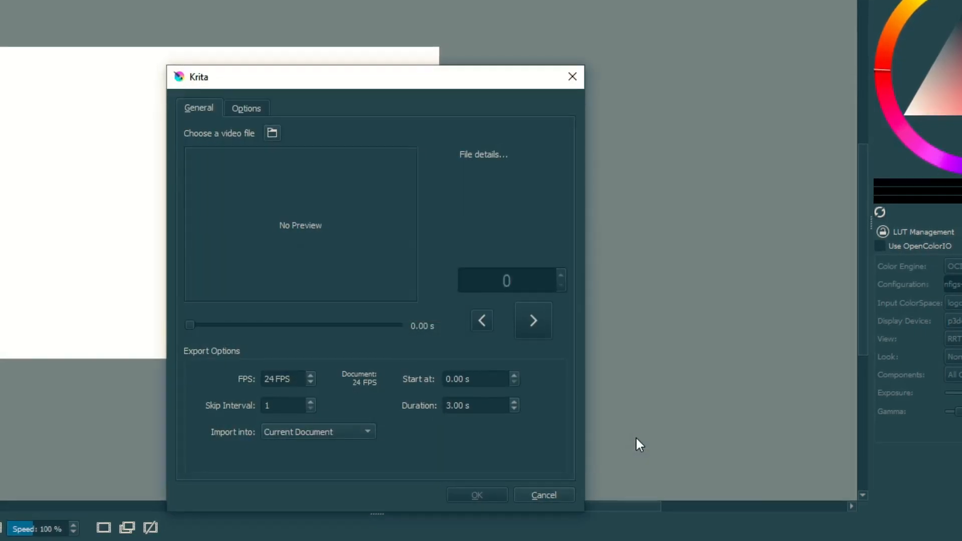
pyautogui.click(272, 132)
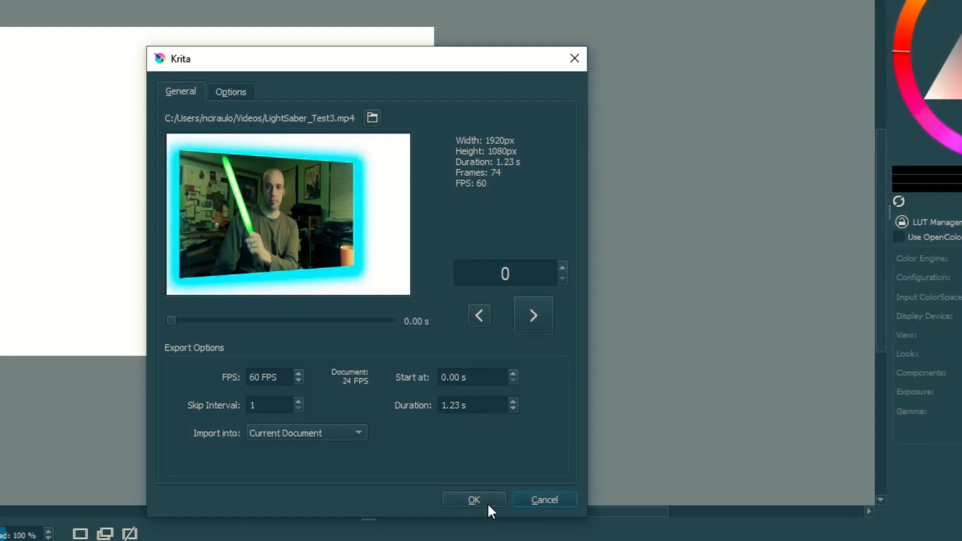
# - Confirm the import so the lightsaber frames land on the canvas
pyautogui.click(473, 499)
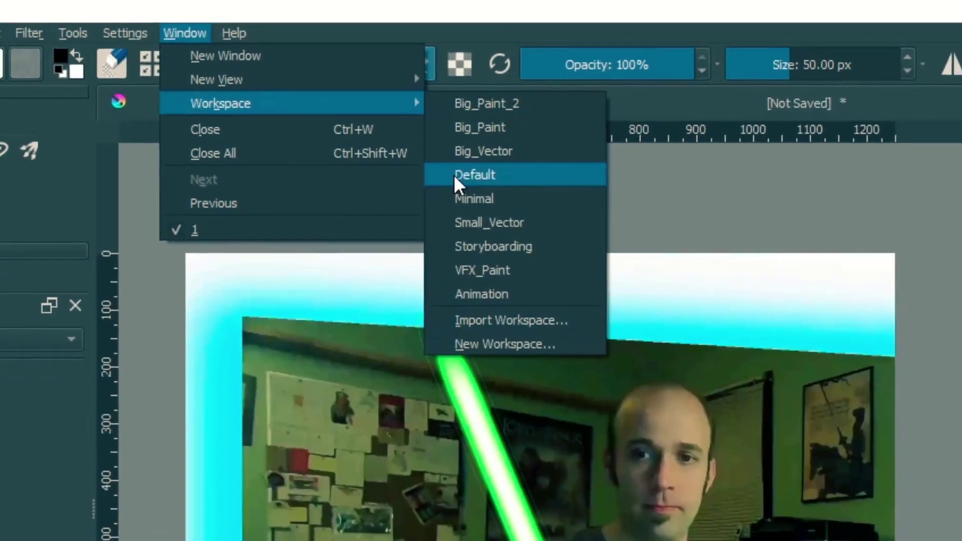
# - Switch the window to the Default workspace layout
pyautogui.click(475, 174)
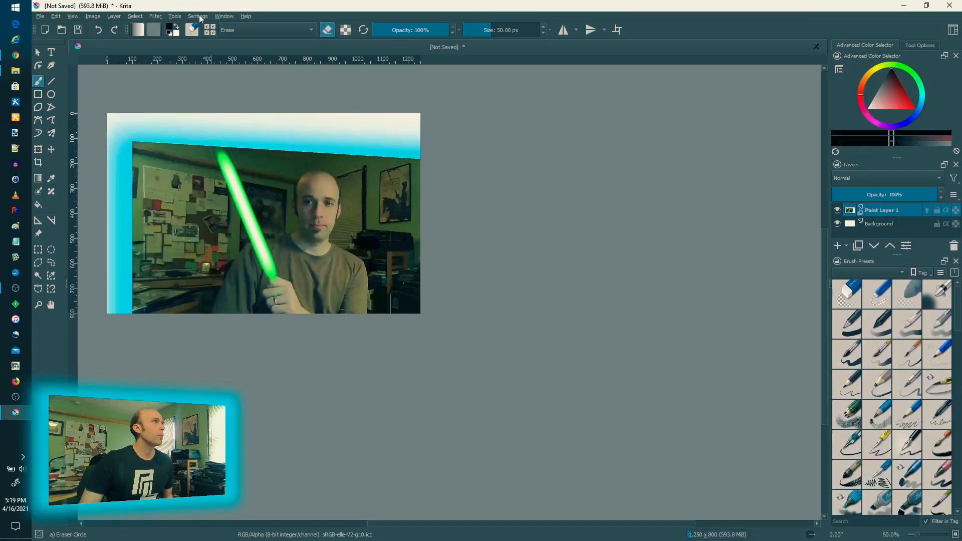
# - Show the Recorder docker from Settings > Dockers
pyautogui.click(196, 16)
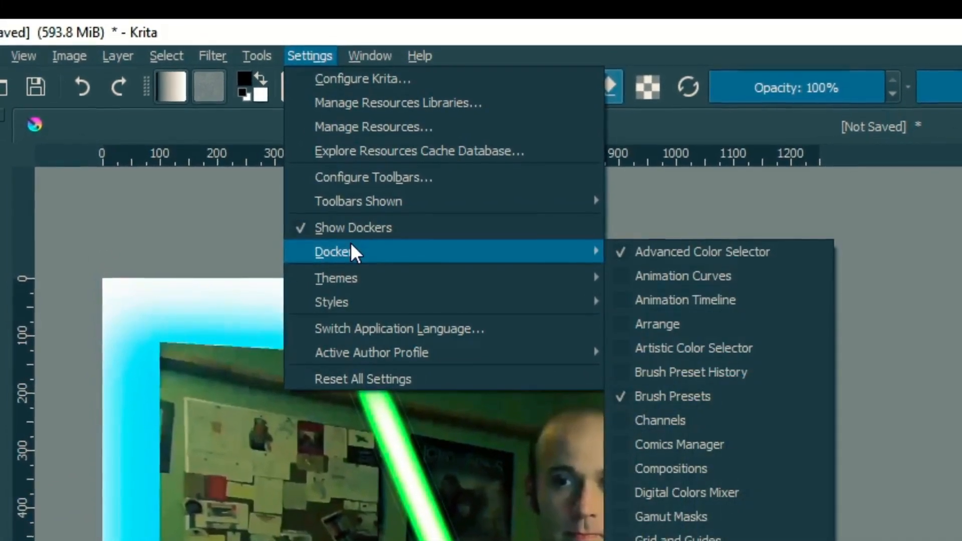
pyautogui.moveTo(711, 395)
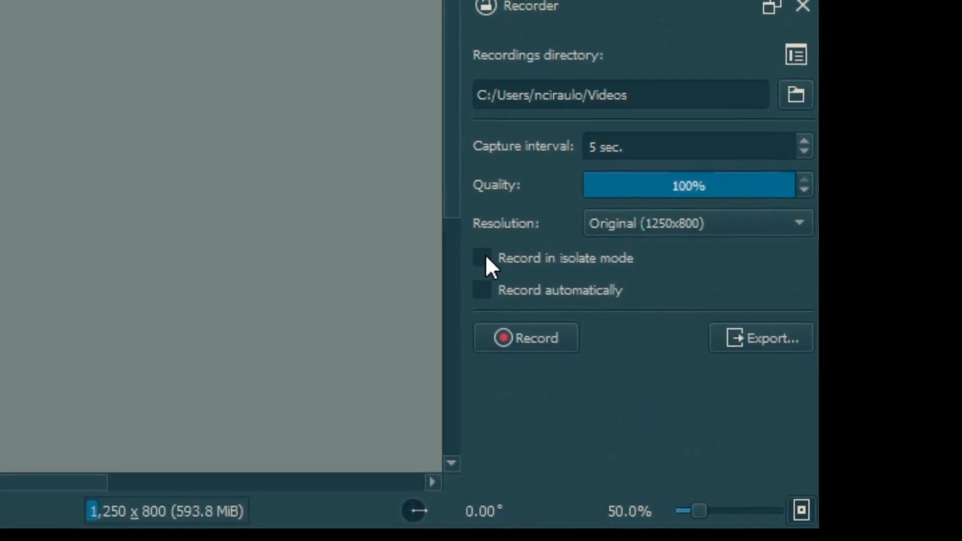
pyautogui.moveTo(593, 281)
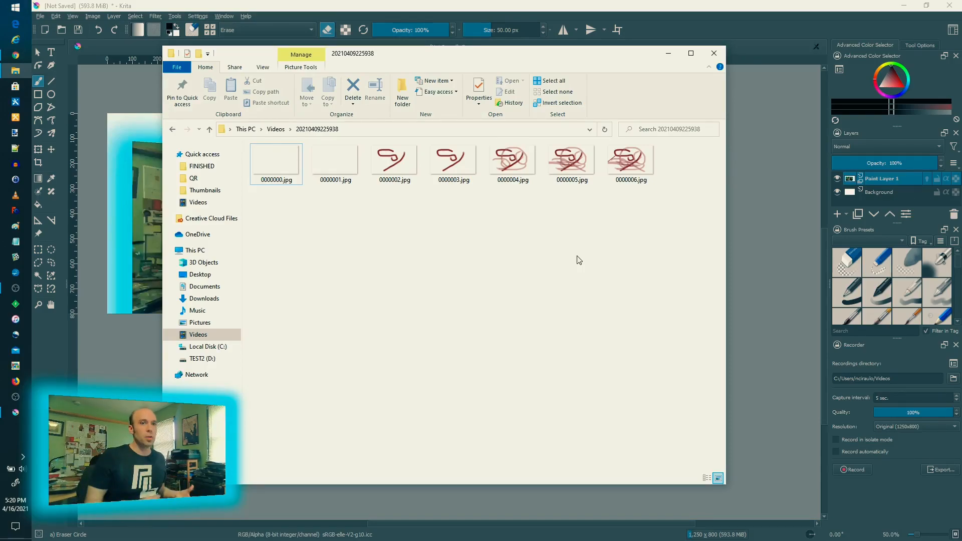
# - View the recorder's numbered snapshot JPGs in File Explorer
pyautogui.click(630, 160)
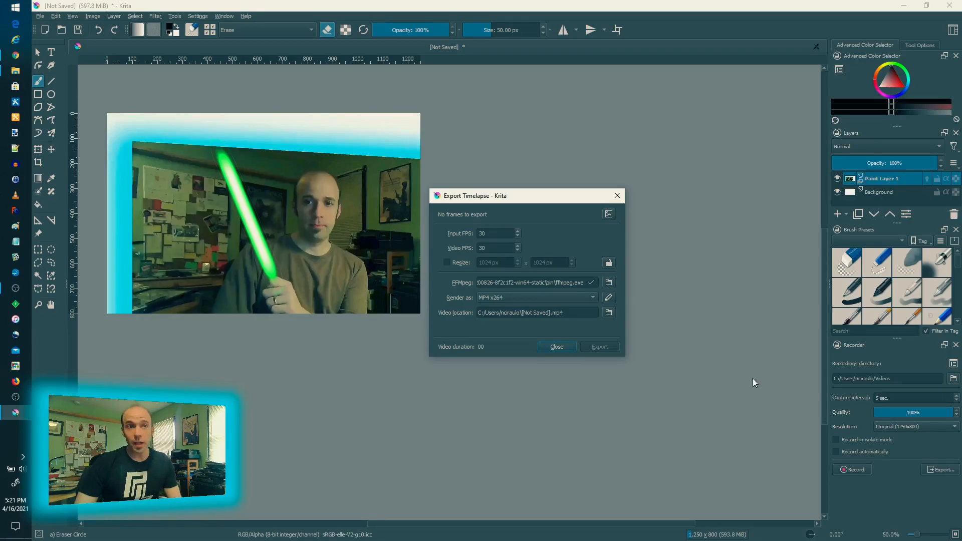
pyautogui.moveTo(699, 394)
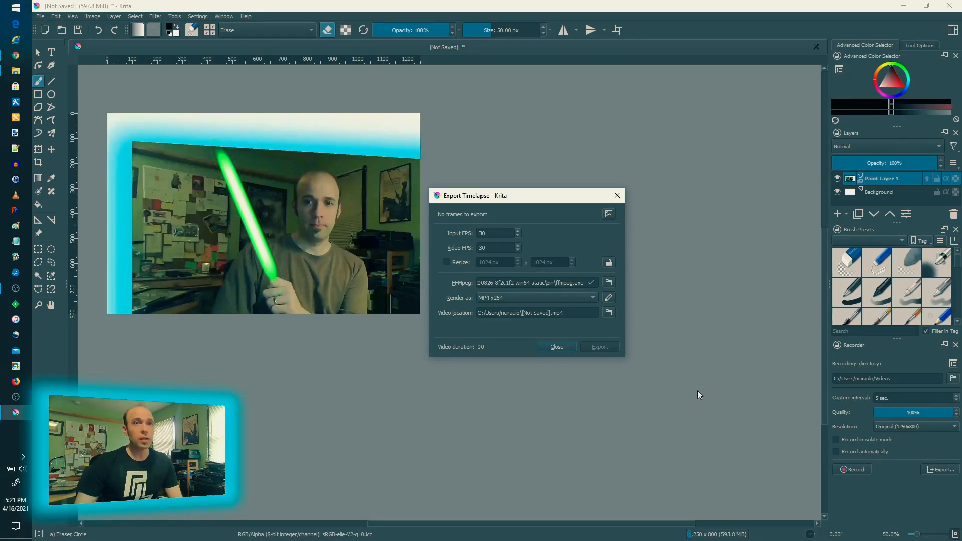
pyautogui.moveTo(497, 278)
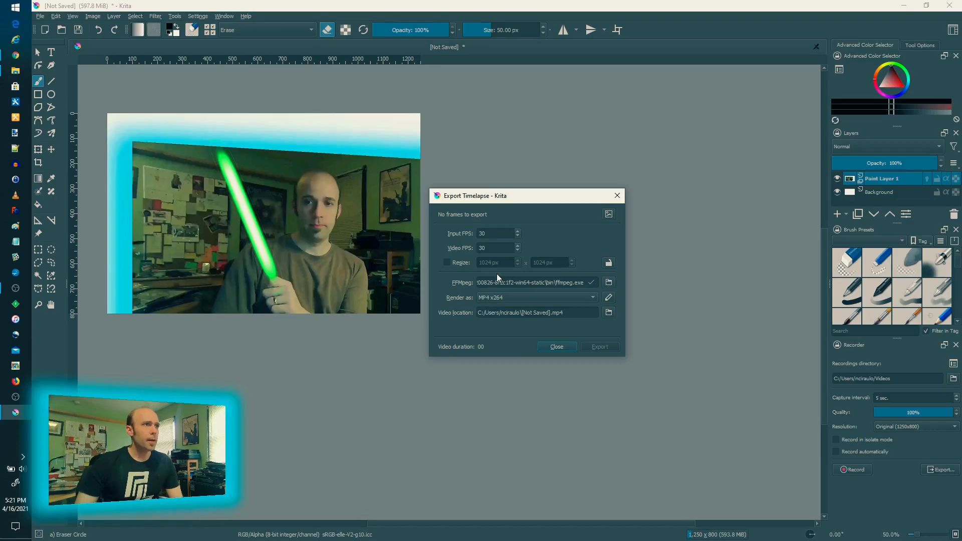
pyautogui.moveTo(557, 298)
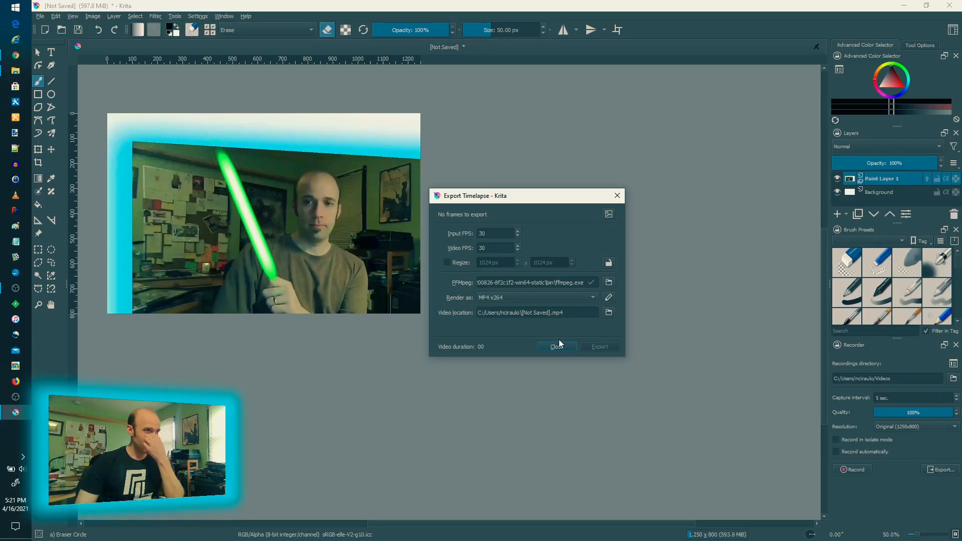
pyautogui.moveTo(538, 332)
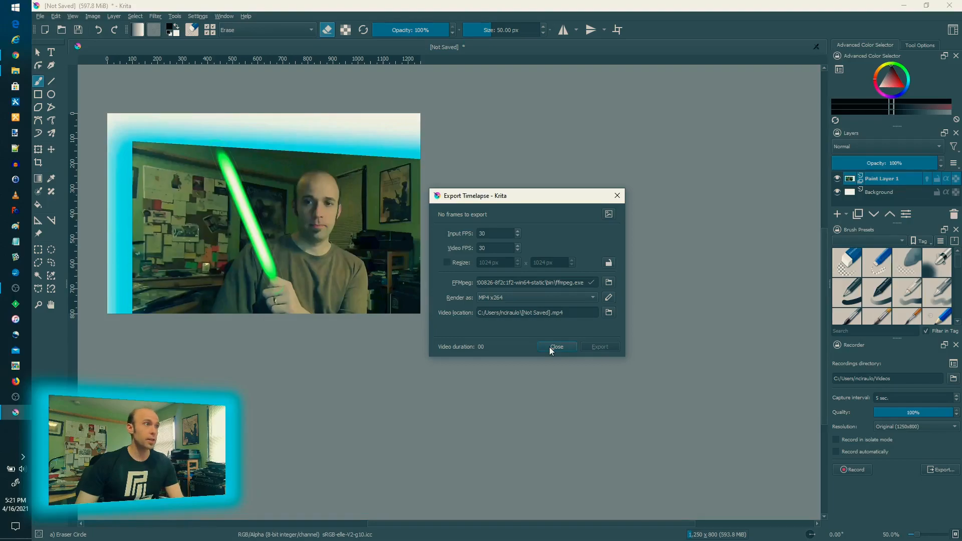
# - Dismiss the Export Timelapse dialog reporting no frames
pyautogui.click(556, 347)
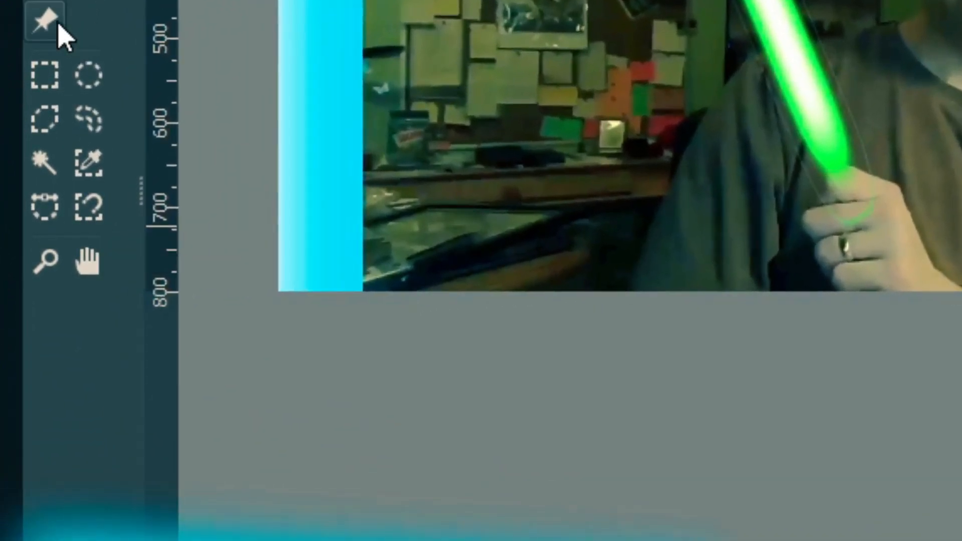
pyautogui.moveTo(42, 28)
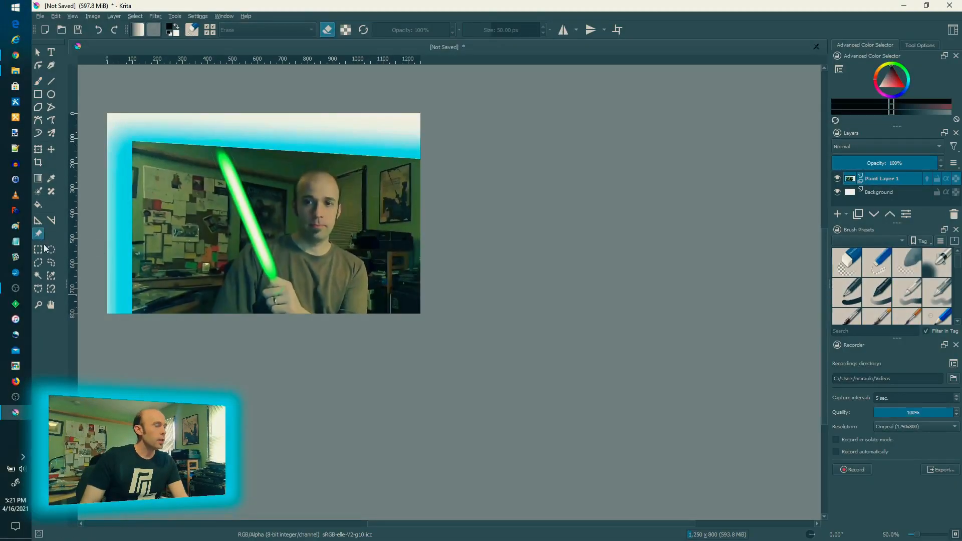
pyautogui.moveTo(68, 285)
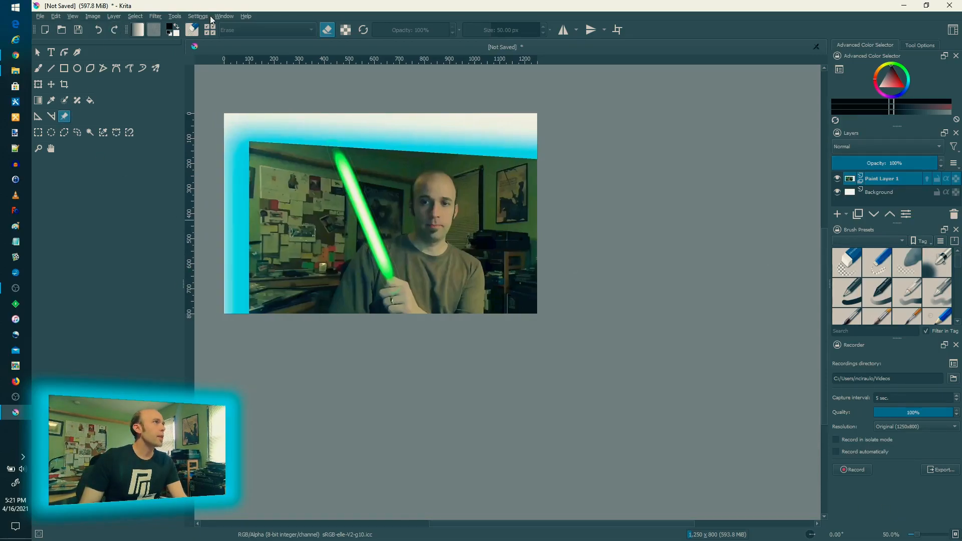
# - Check the settings menu, then apply the VFX_Paint workspace layout
pyautogui.click(197, 16)
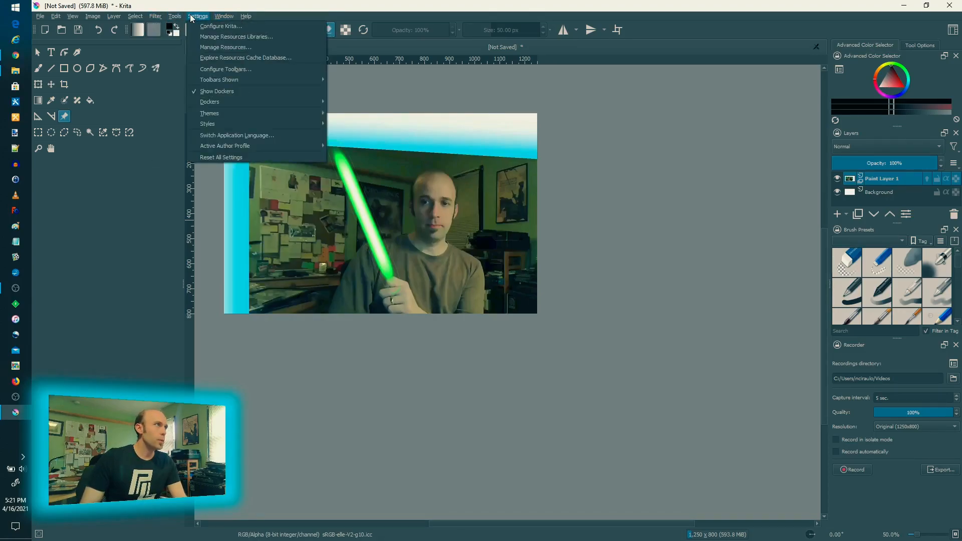
pyautogui.moveTo(242, 80)
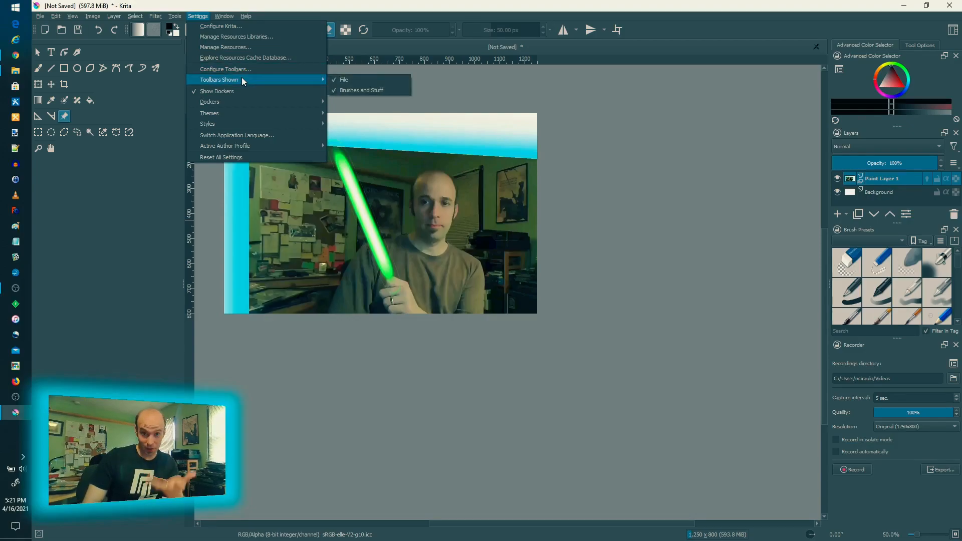
pyautogui.click(225, 16)
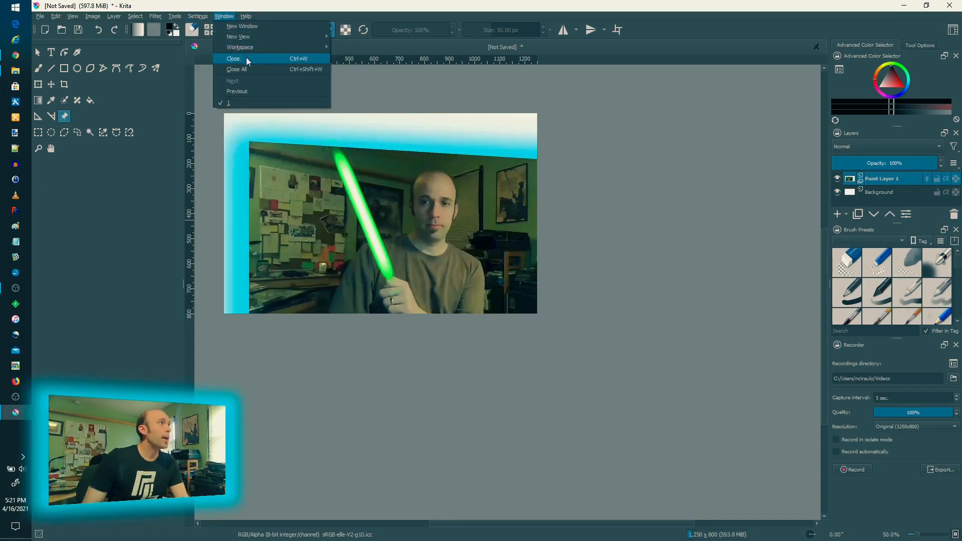
pyautogui.moveTo(240, 46)
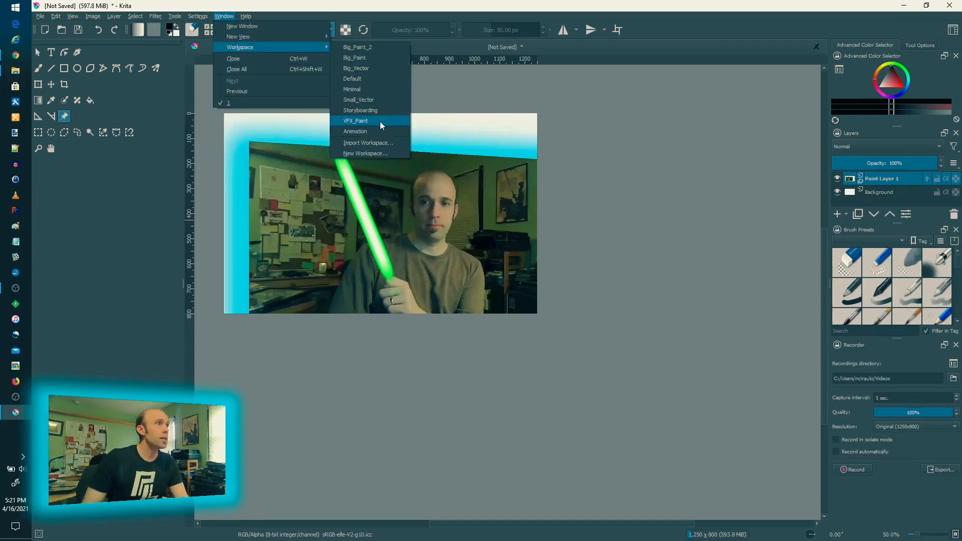
pyautogui.click(355, 120)
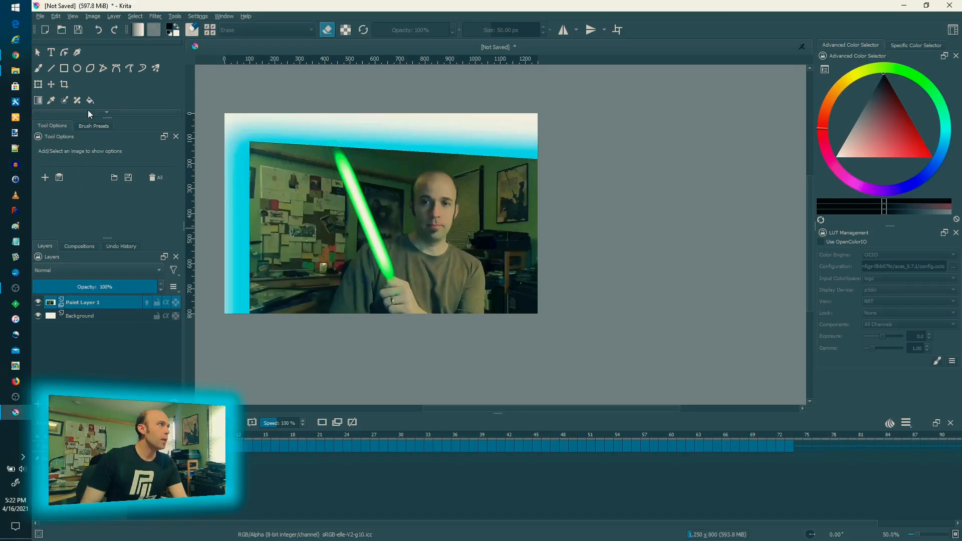
pyautogui.moveTo(68, 190)
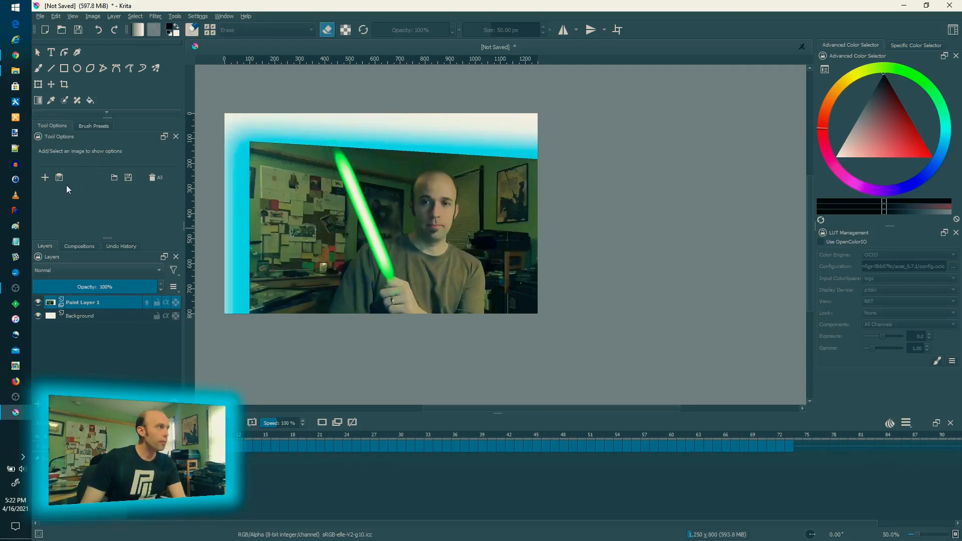
pyautogui.moveTo(44, 177)
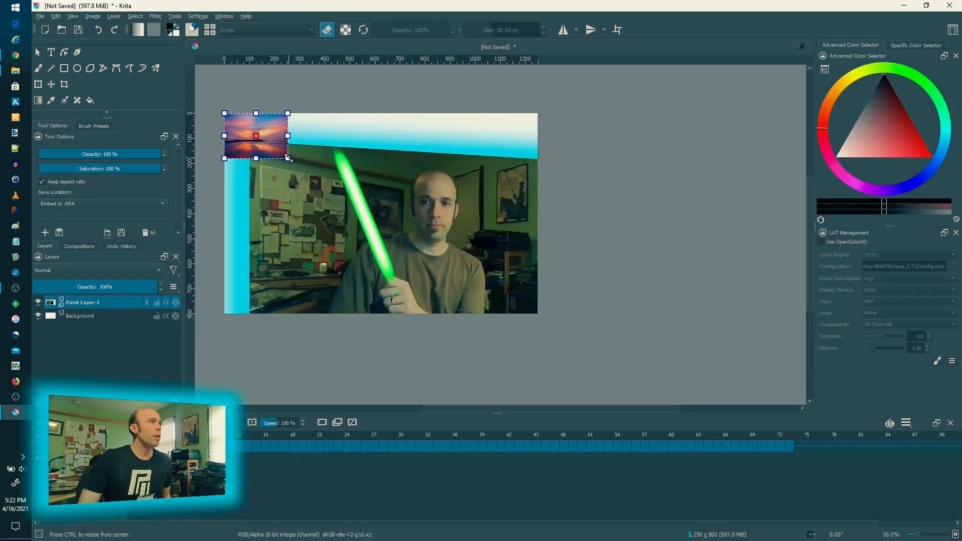
# - Enlarge the sunset reference image and place it right of the canvas
pyautogui.moveTo(255, 135); pyautogui.dragTo(613, 176)
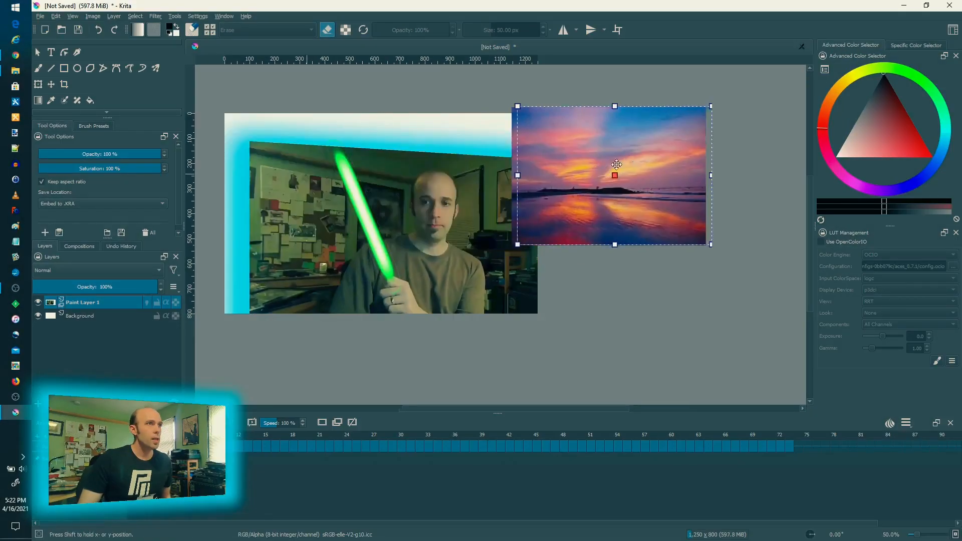
pyautogui.moveTo(614, 175); pyautogui.dragTo(655, 159)
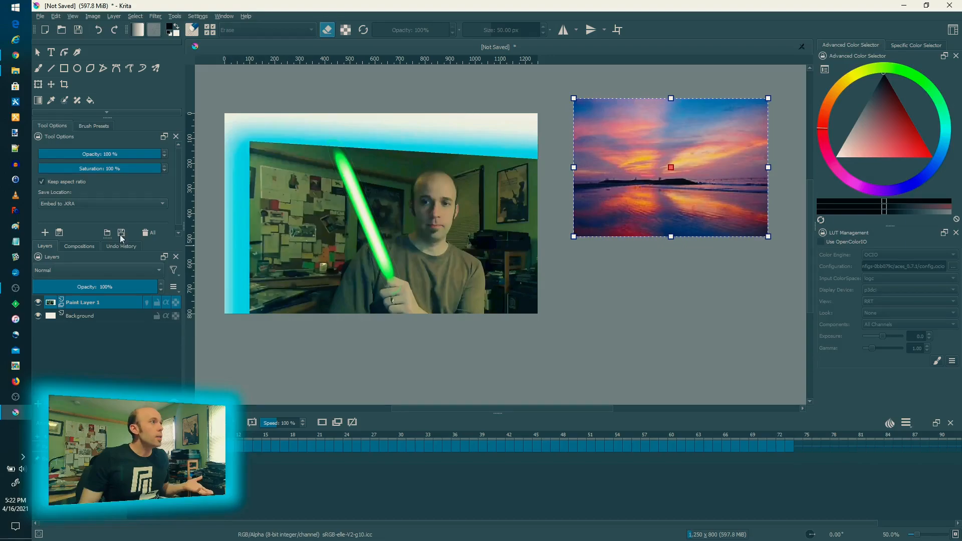
pyautogui.moveTo(120, 235)
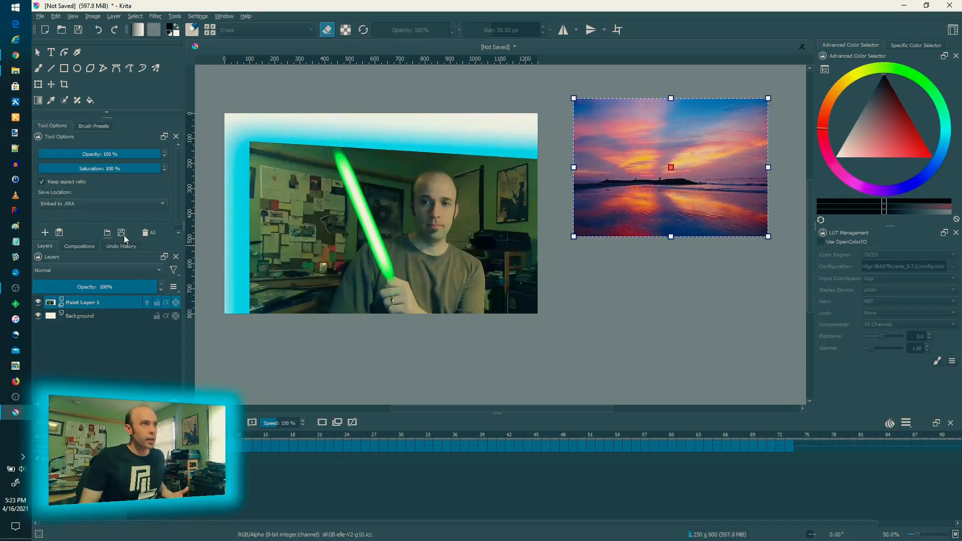
pyautogui.moveTo(120, 233)
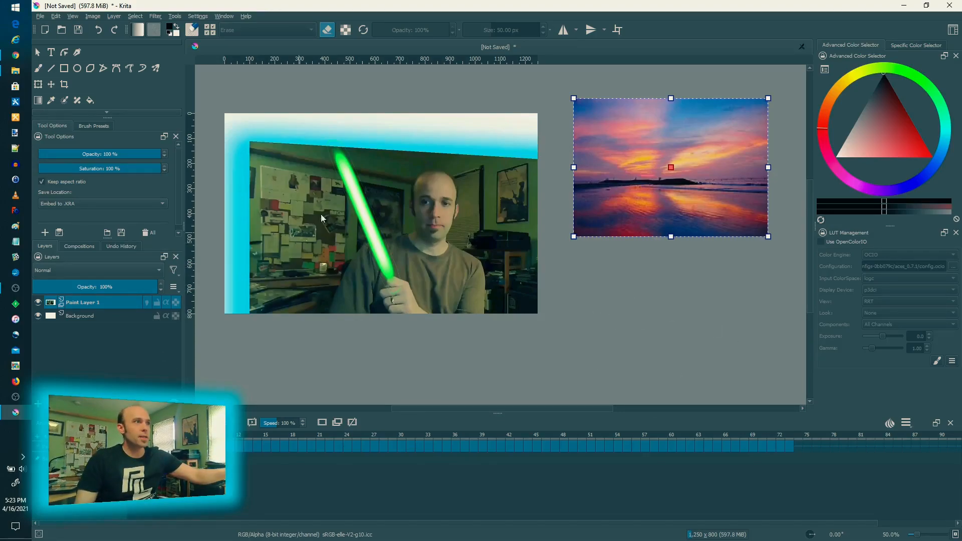
pyautogui.moveTo(397, 246)
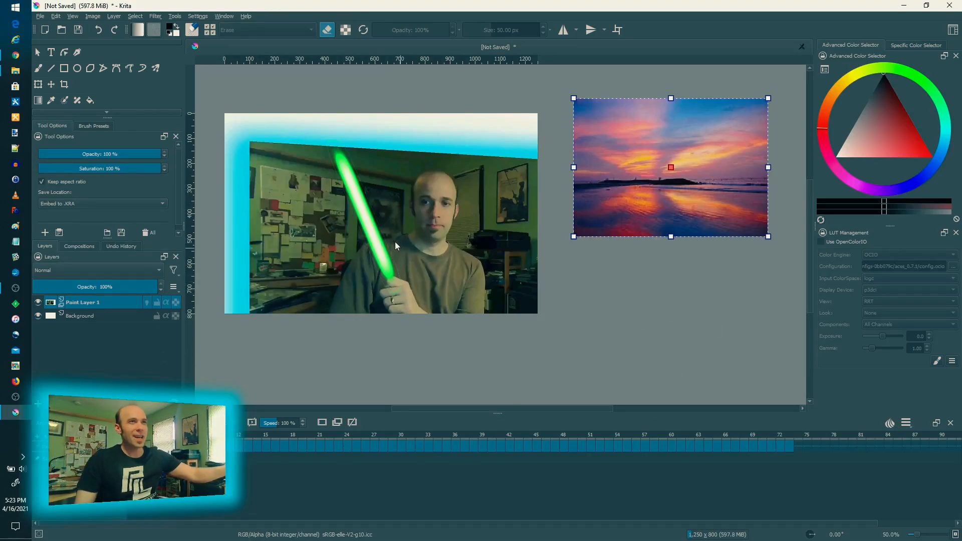